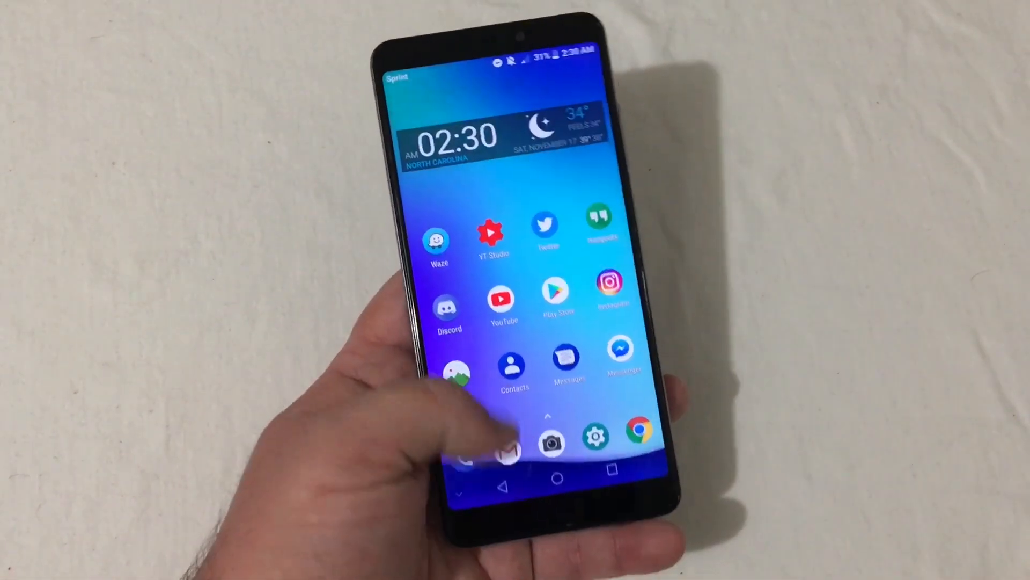
Open the power menu and choose Power off to shut the phone down.
click(547, 416)
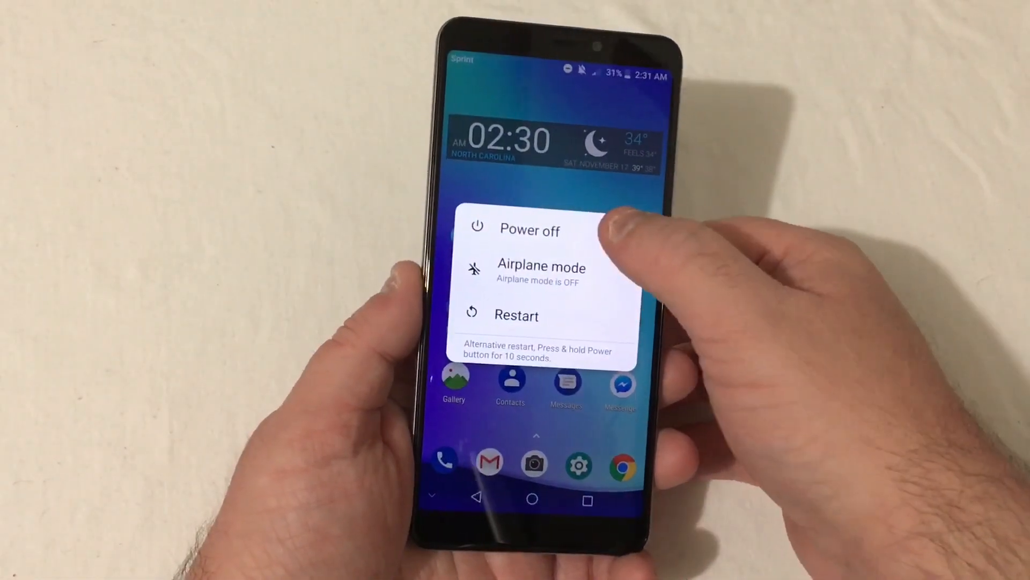
click(530, 230)
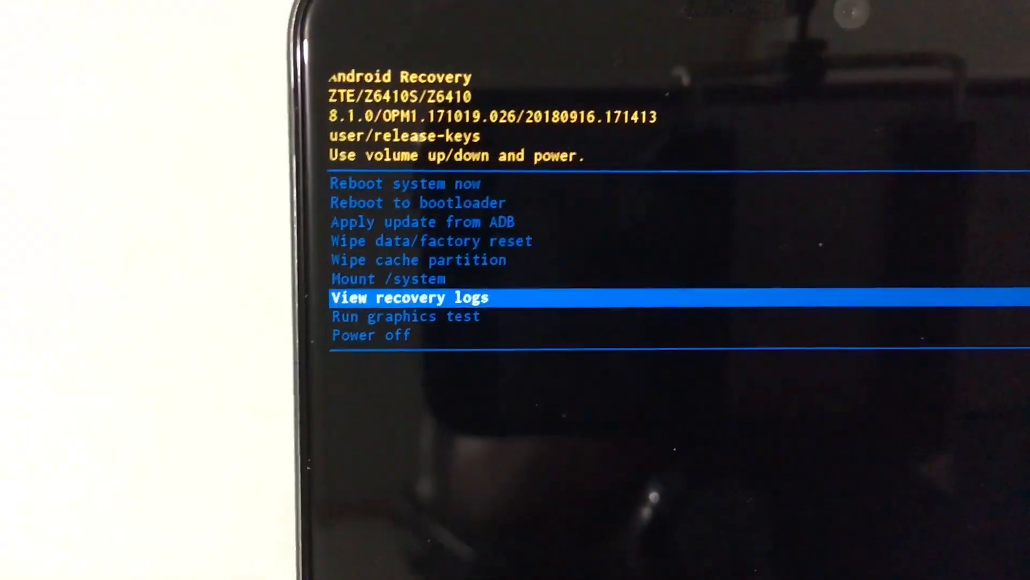
Move the Recovery menu highlight up toward Wipe data/factory reset.
key(volumeup)
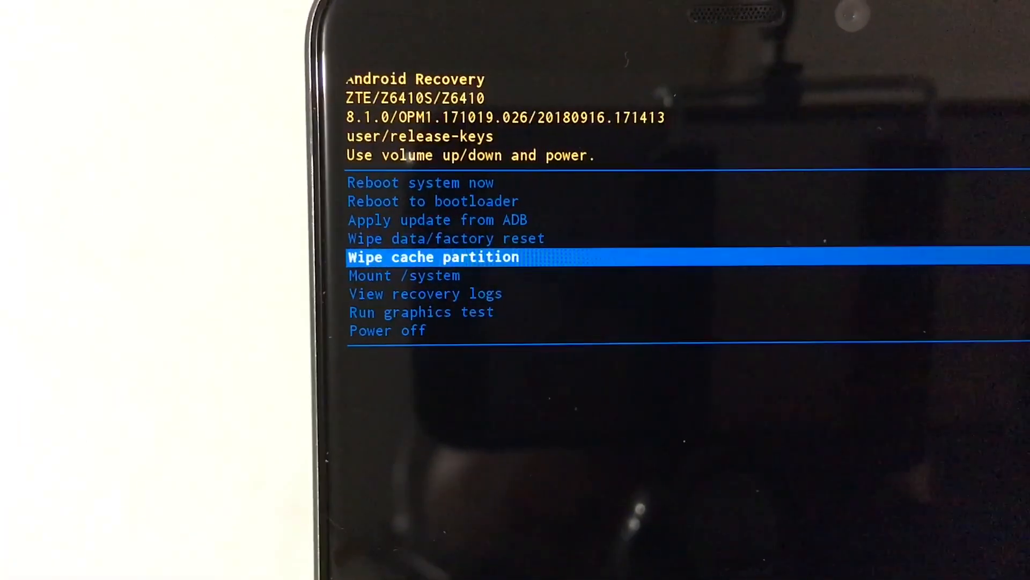